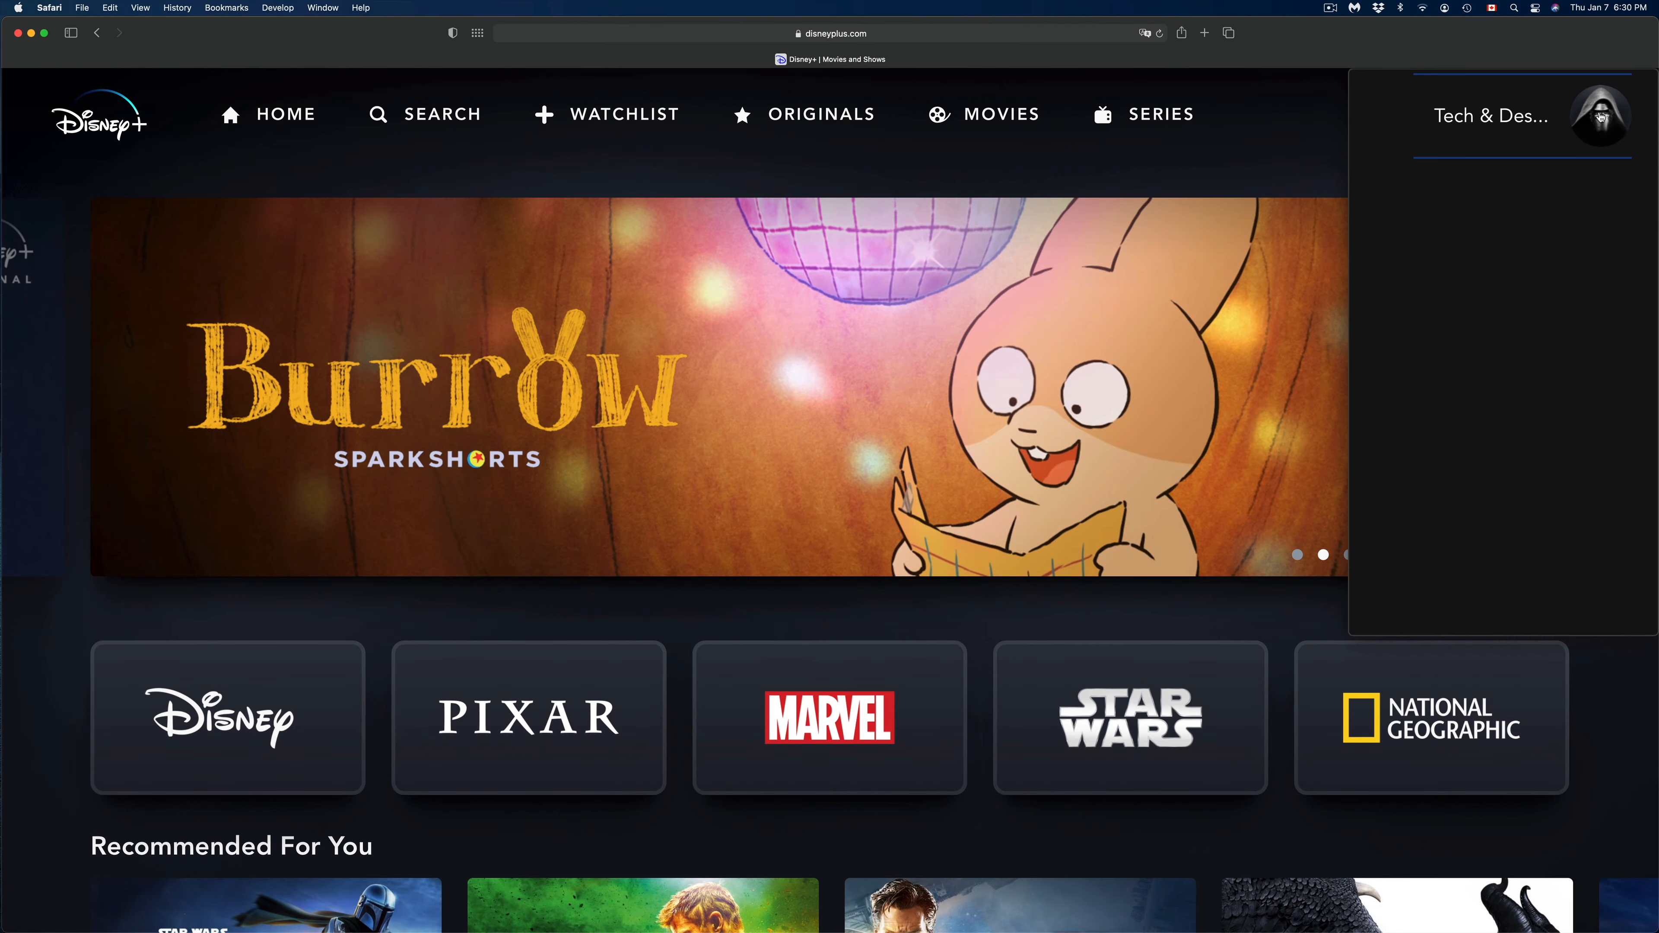
# Step: Bring up the profile menu from the avatar in the top-right corner
pyautogui.click(1600, 117)
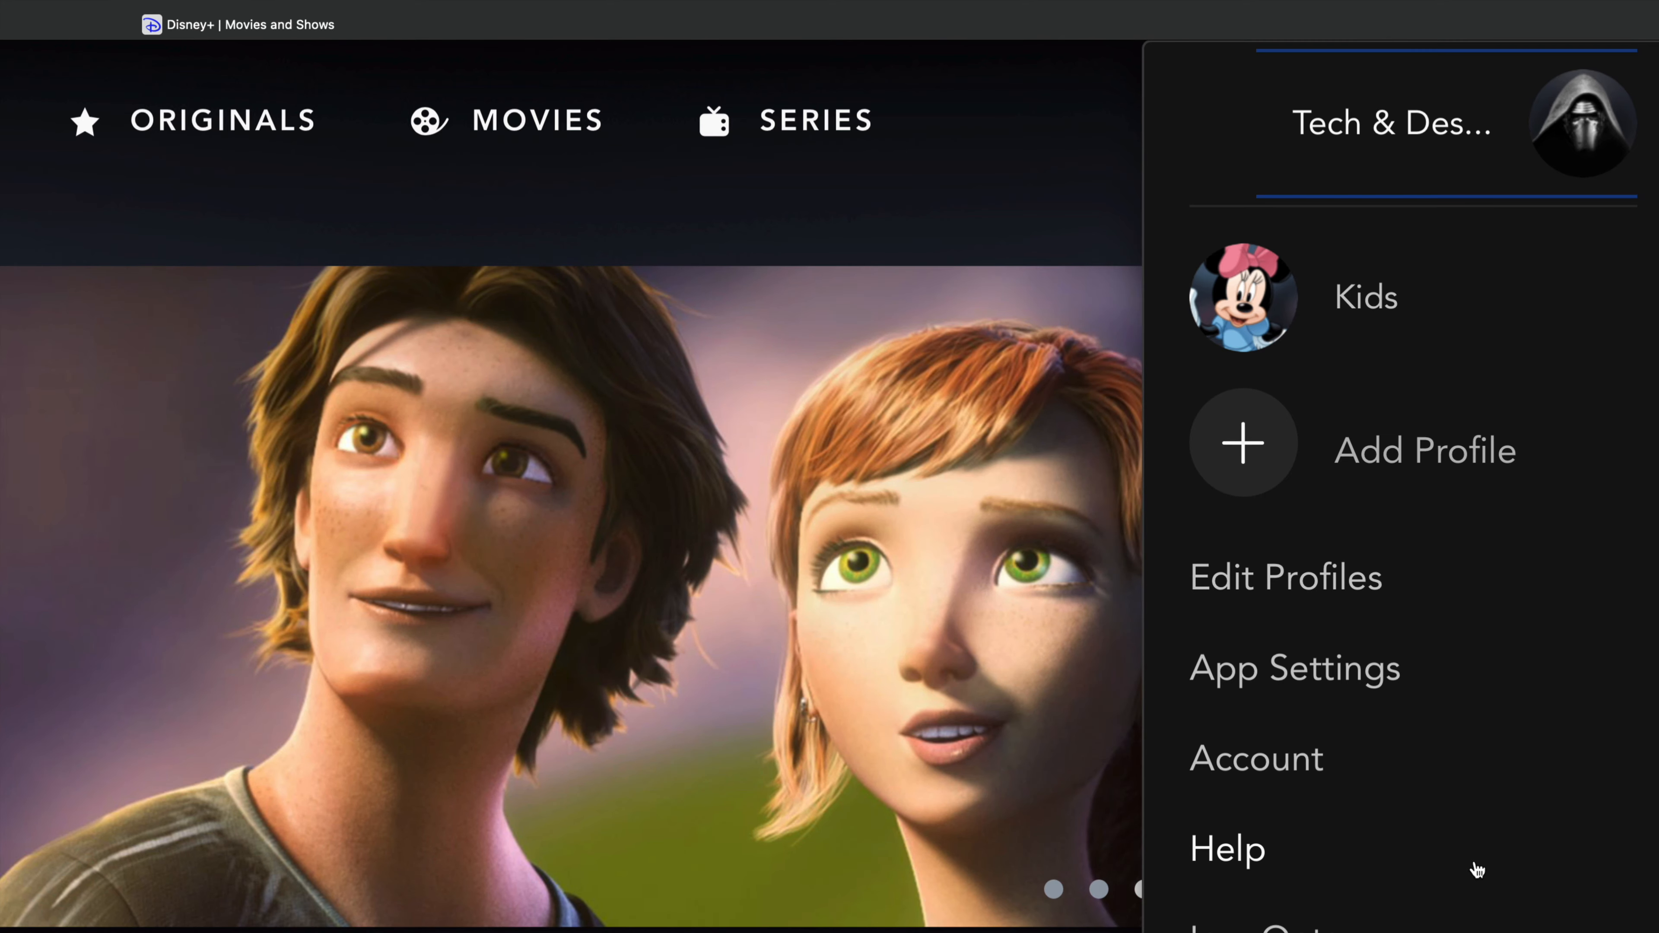
pyautogui.scroll(-3)
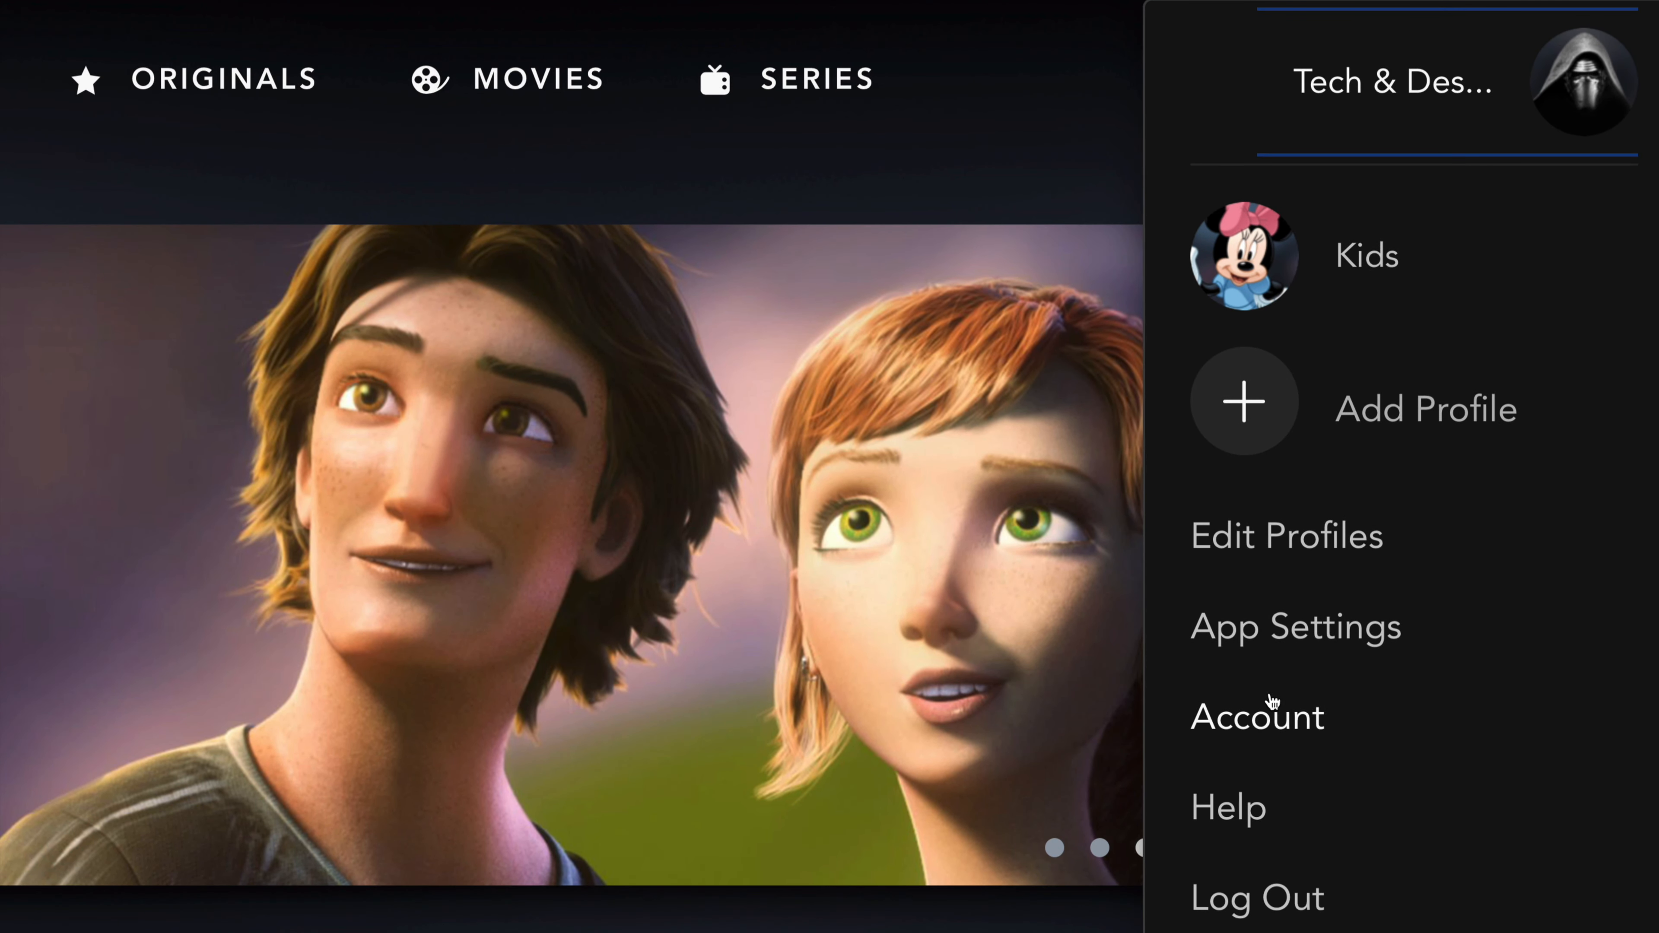
# Step: Go to the Account page from the profile menu
pyautogui.click(1257, 717)
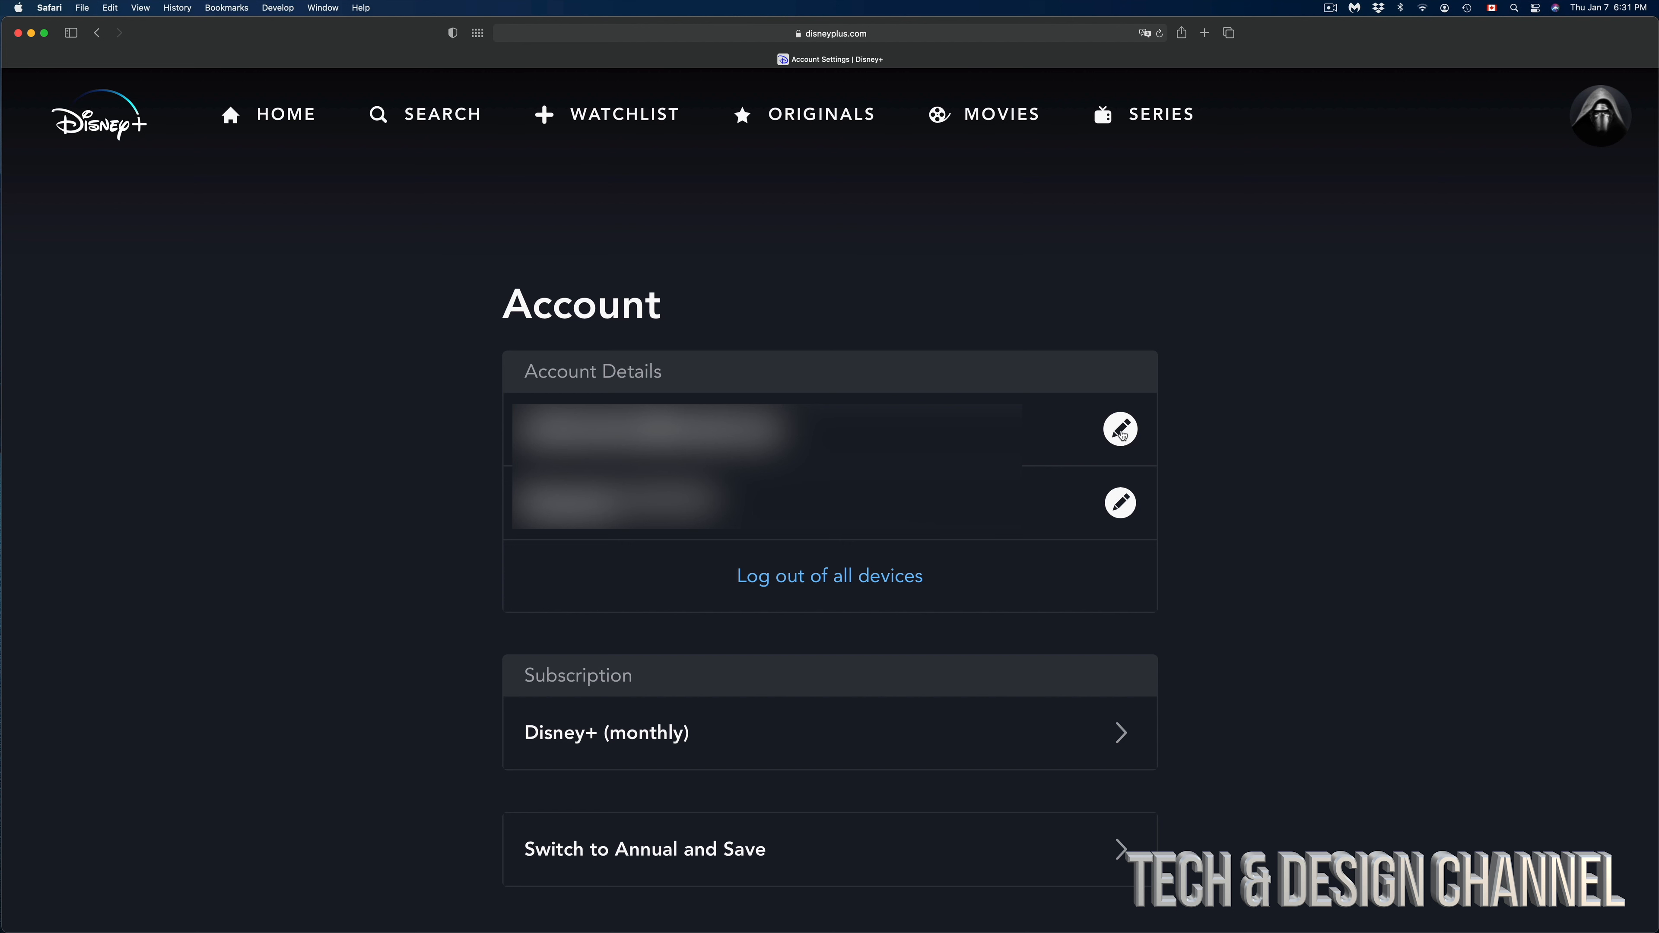
pyautogui.click(1120, 429)
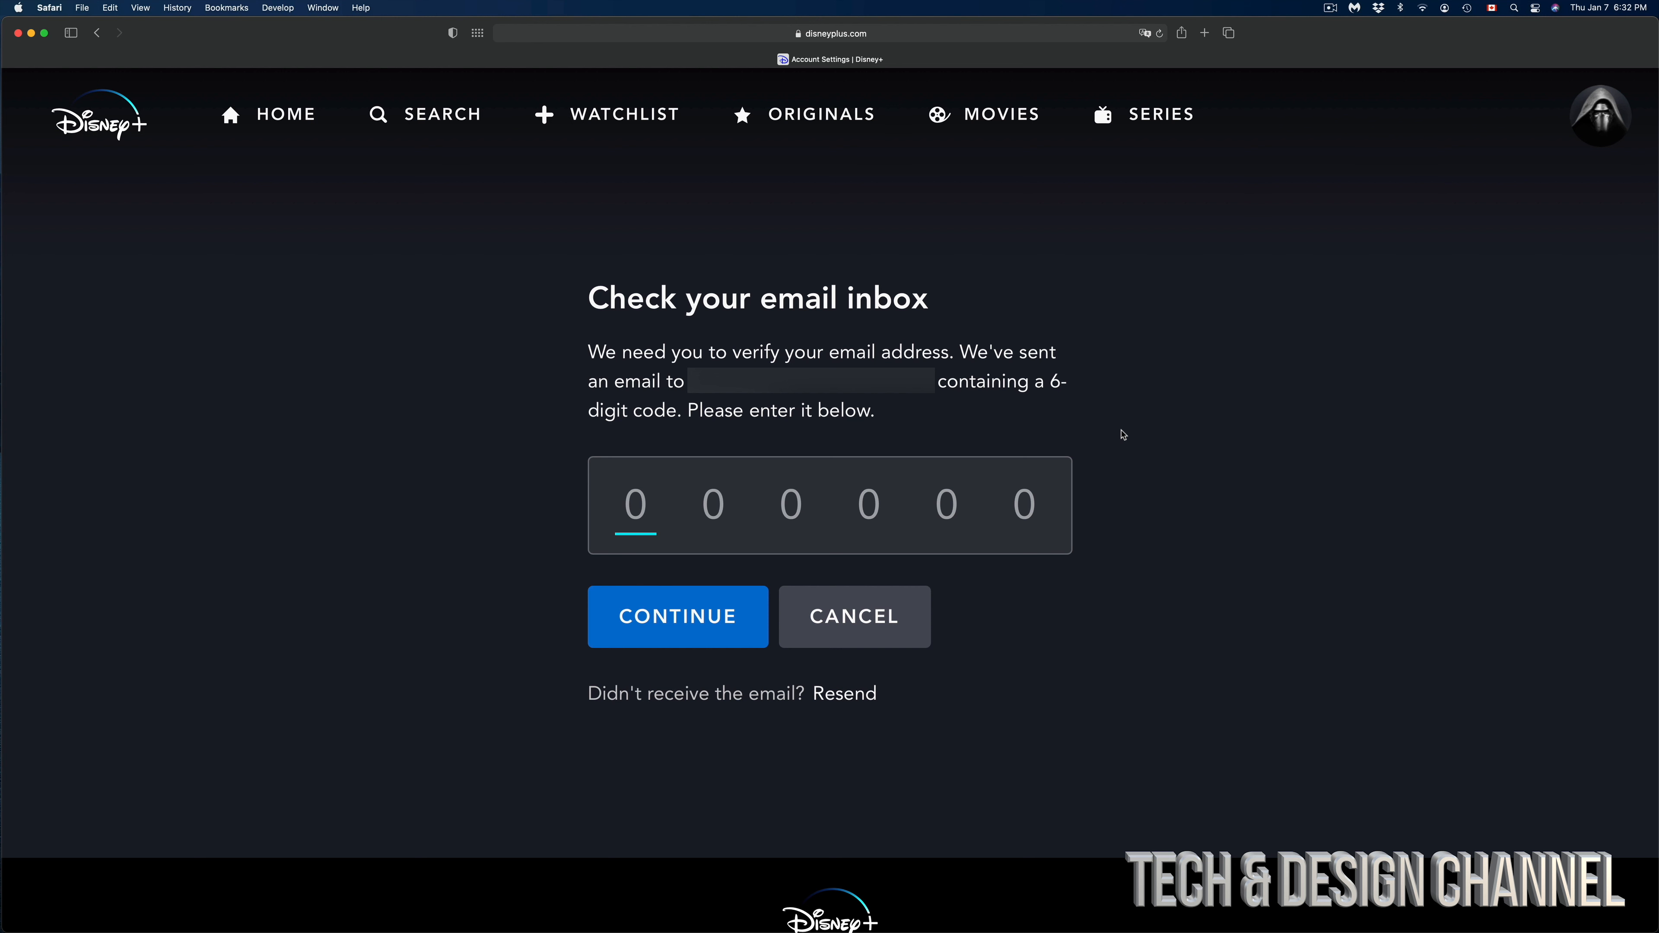
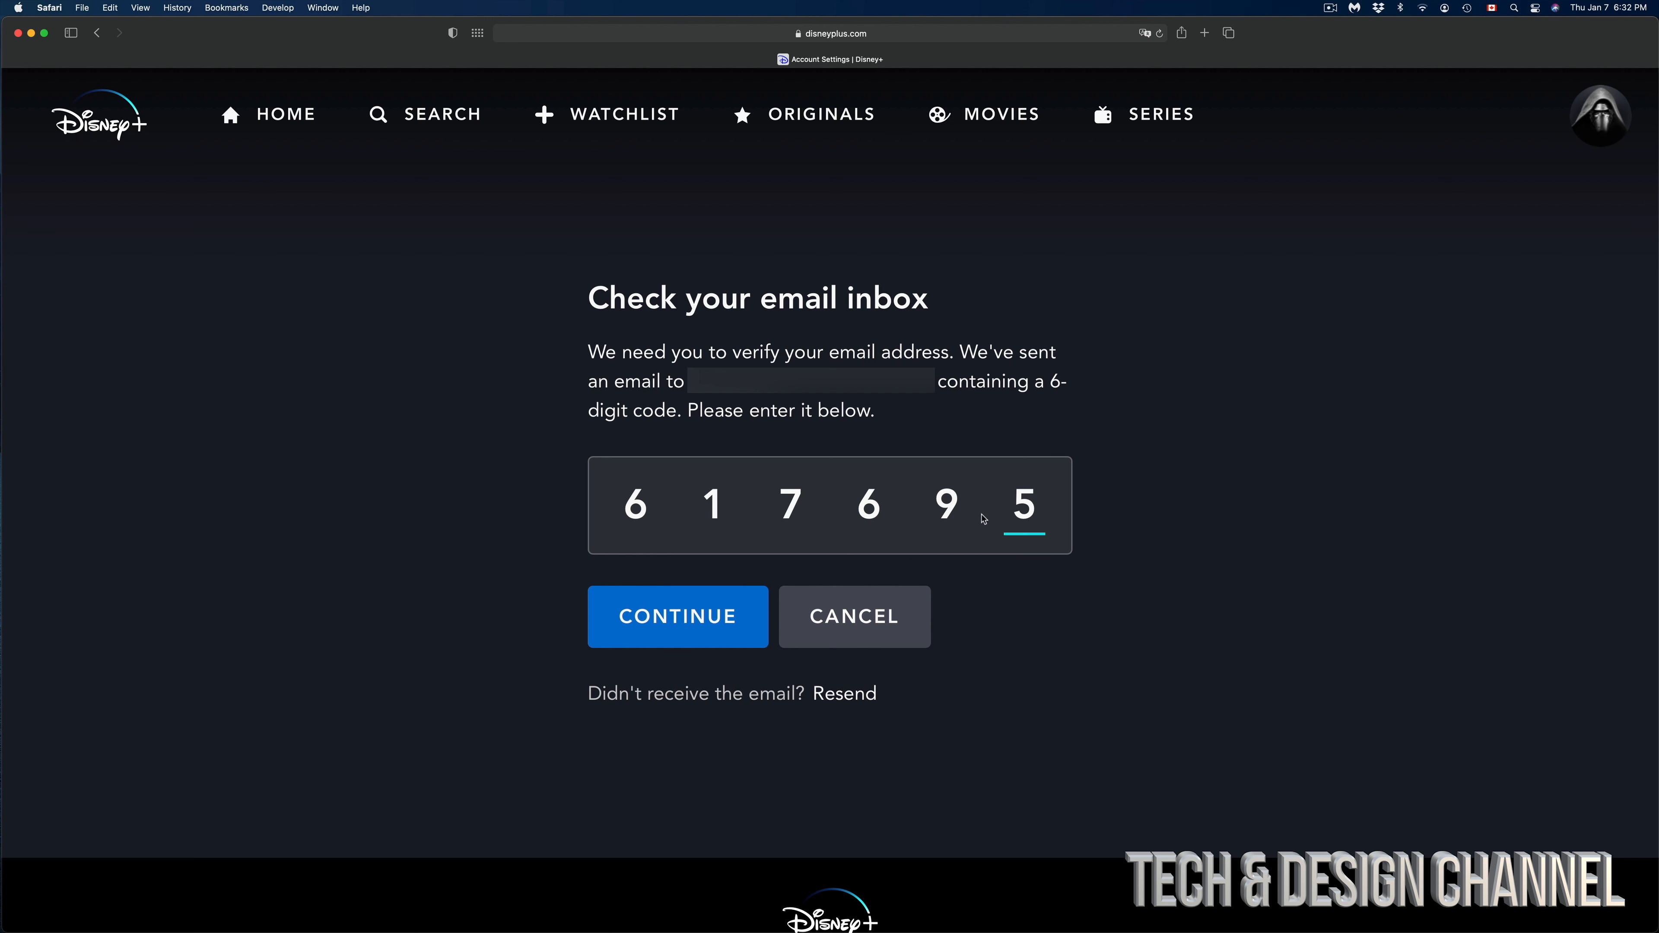
pyautogui.click(678, 616)
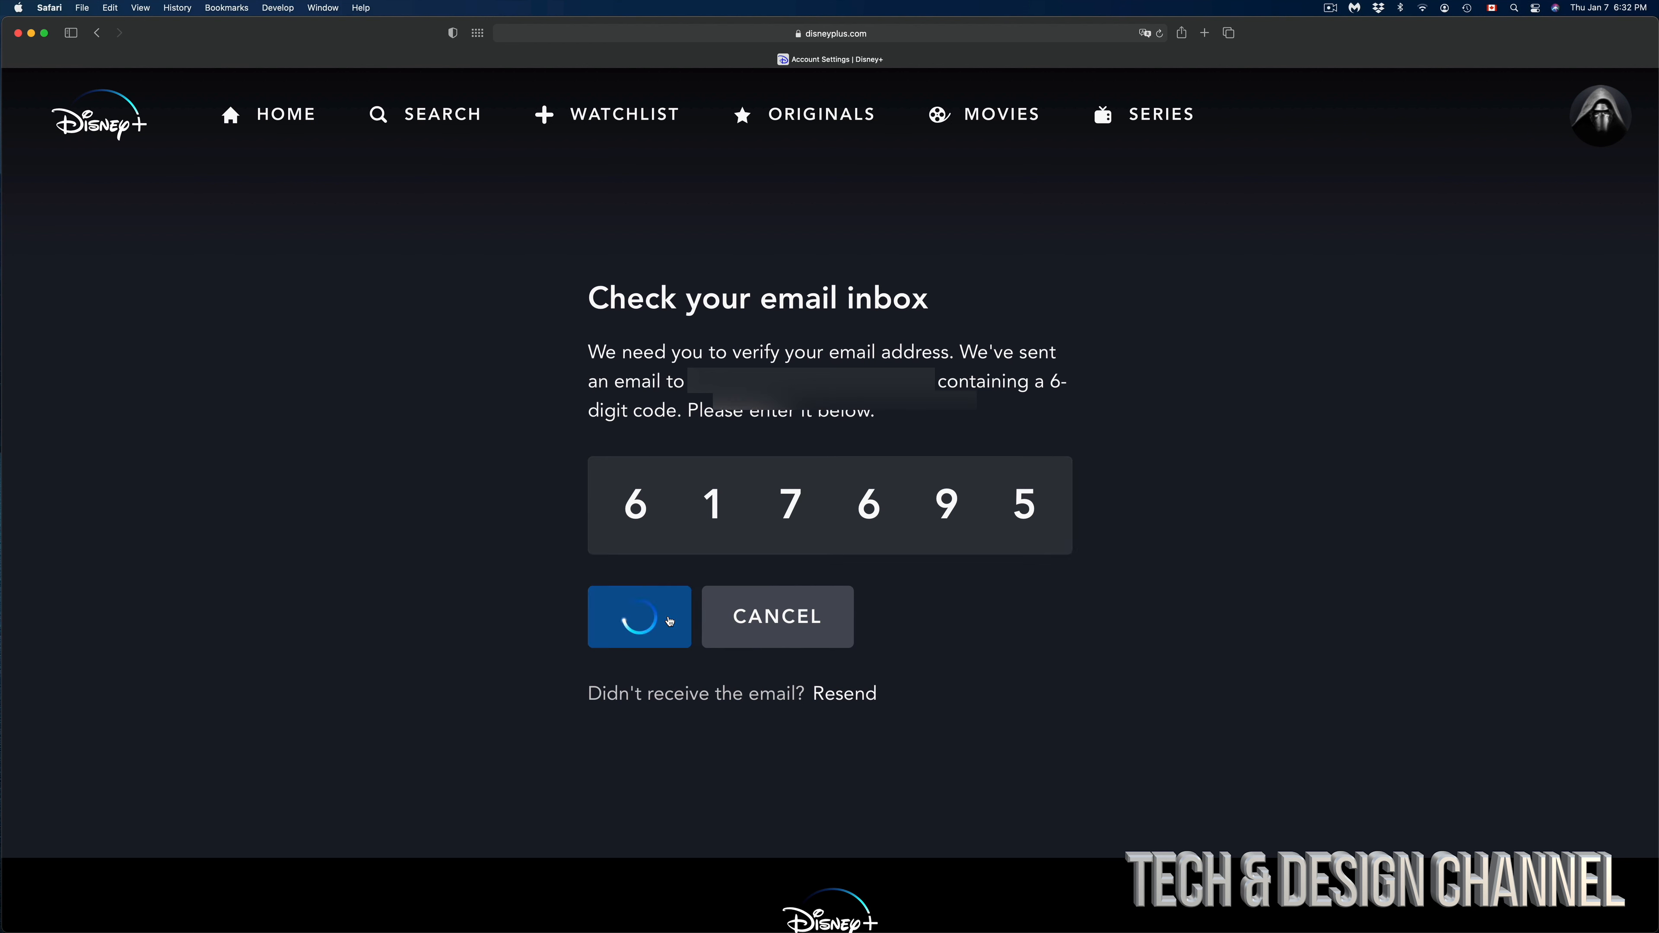
pyautogui.click(639, 617)
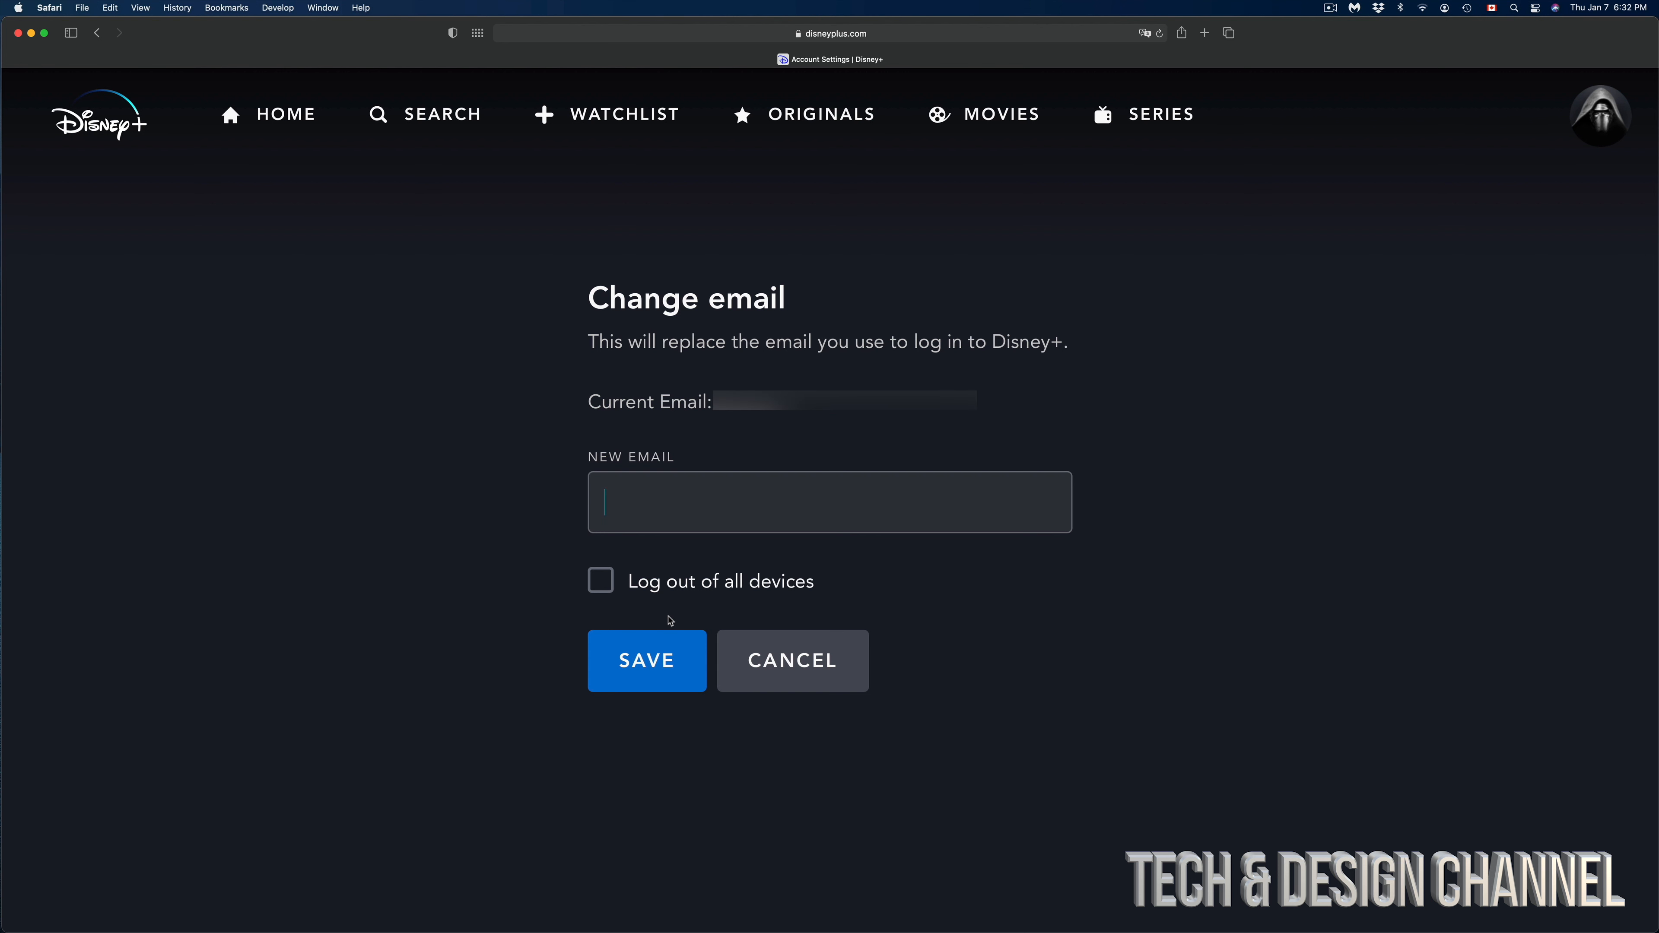
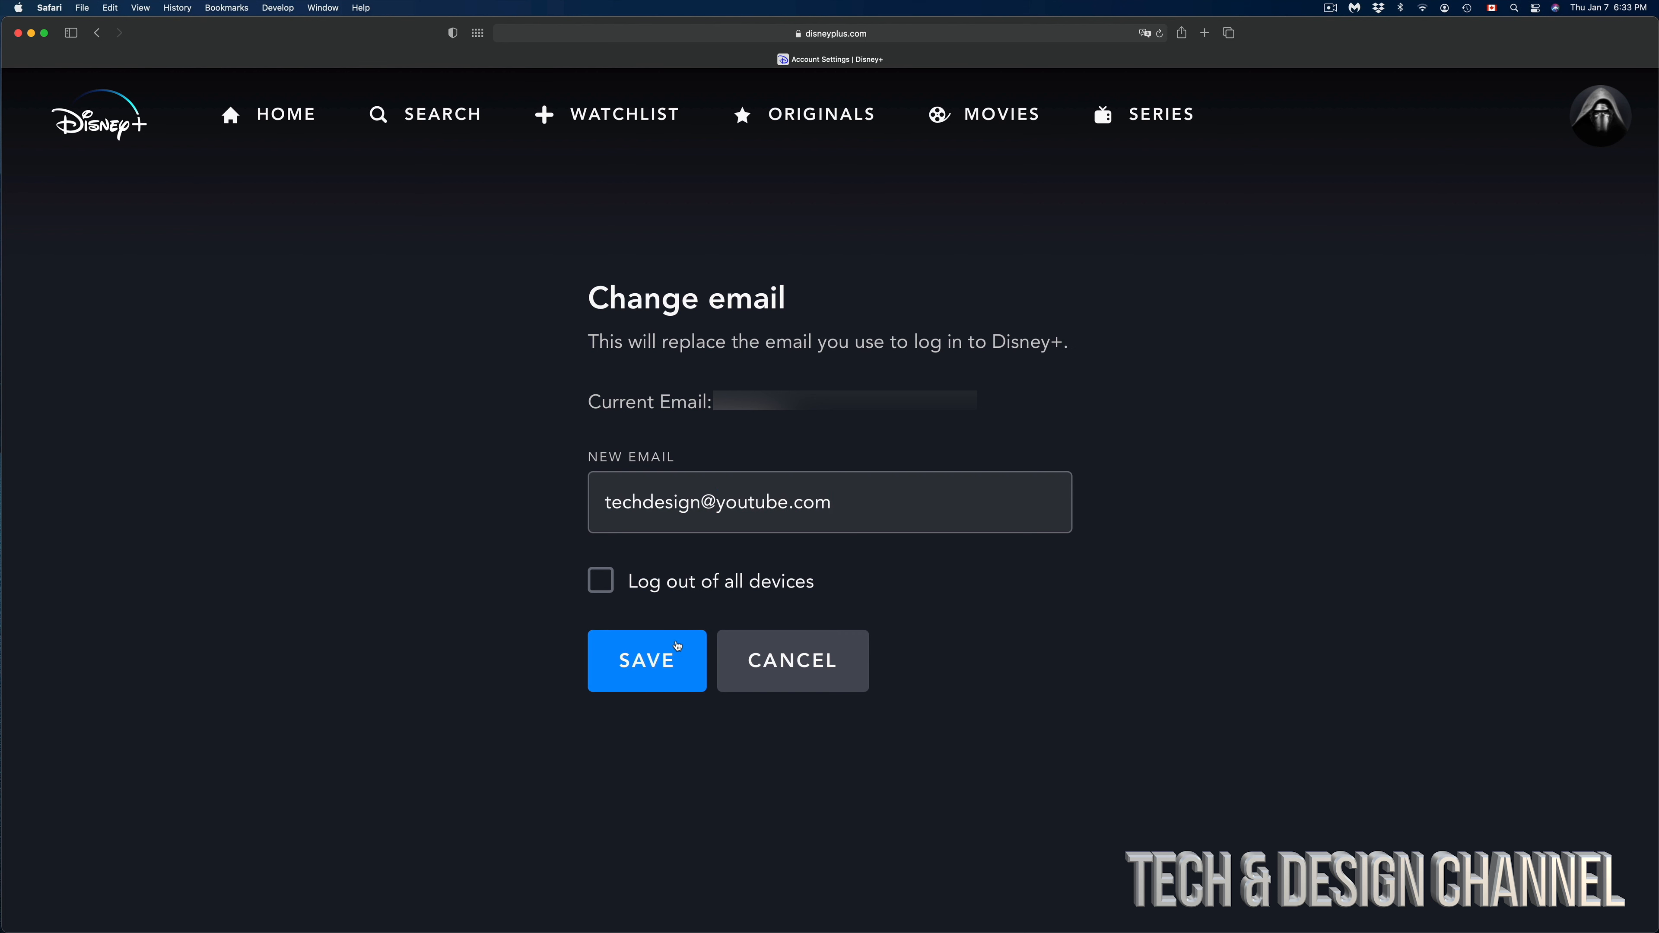
pyautogui.moveTo(623, 664)
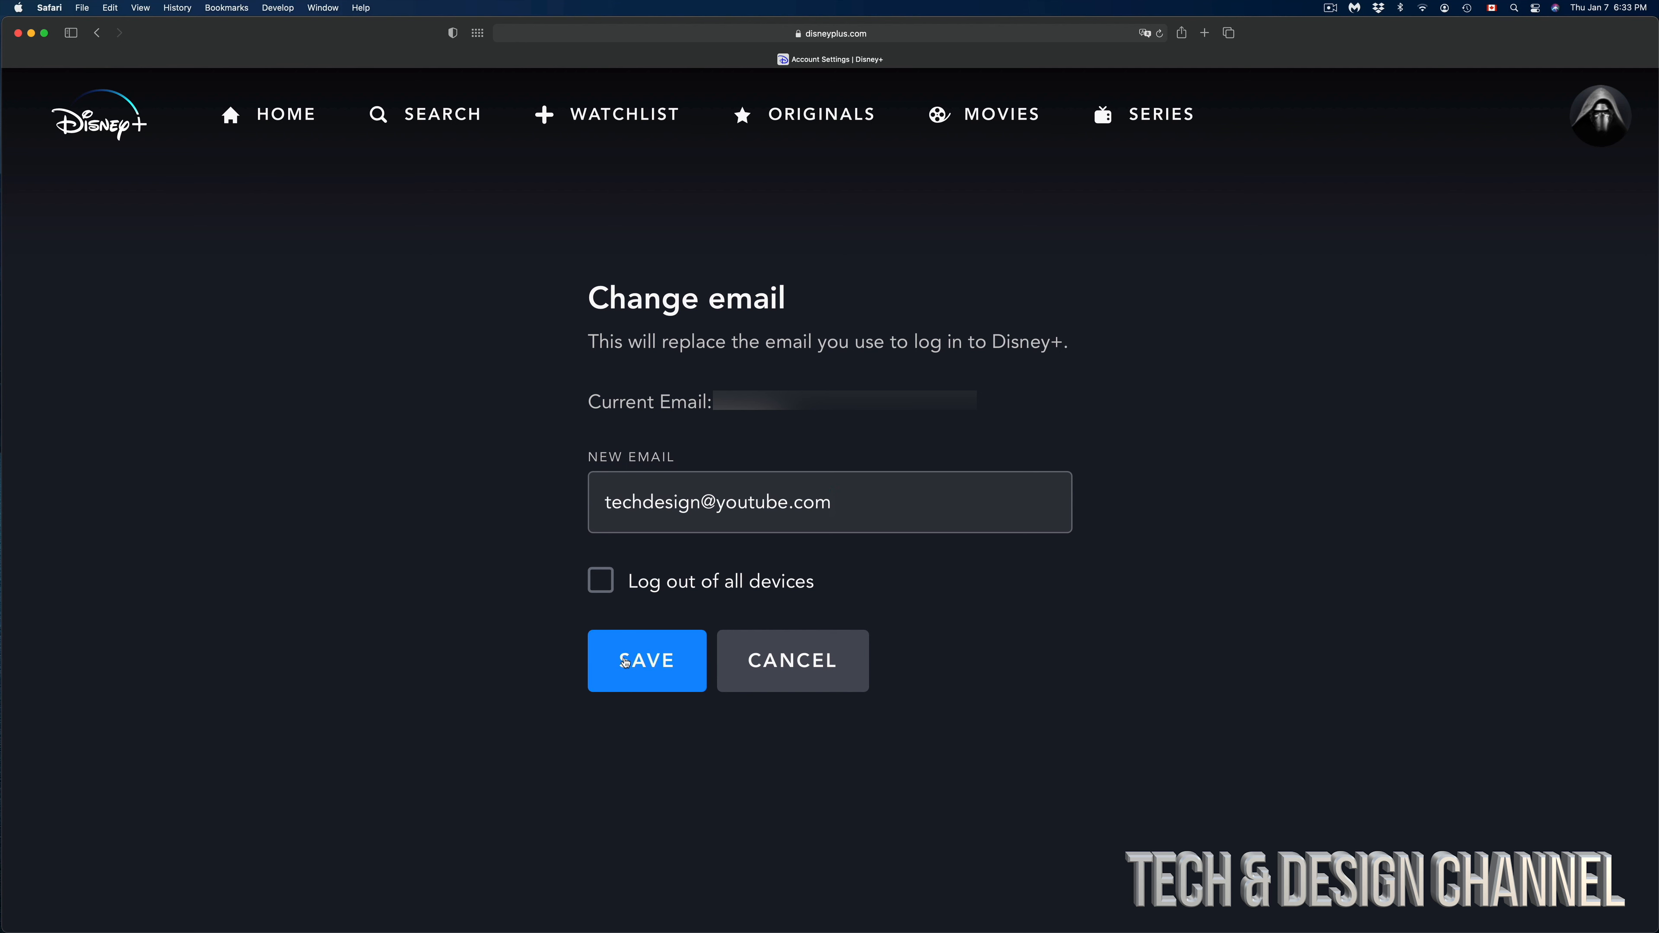
pyautogui.click(647, 660)
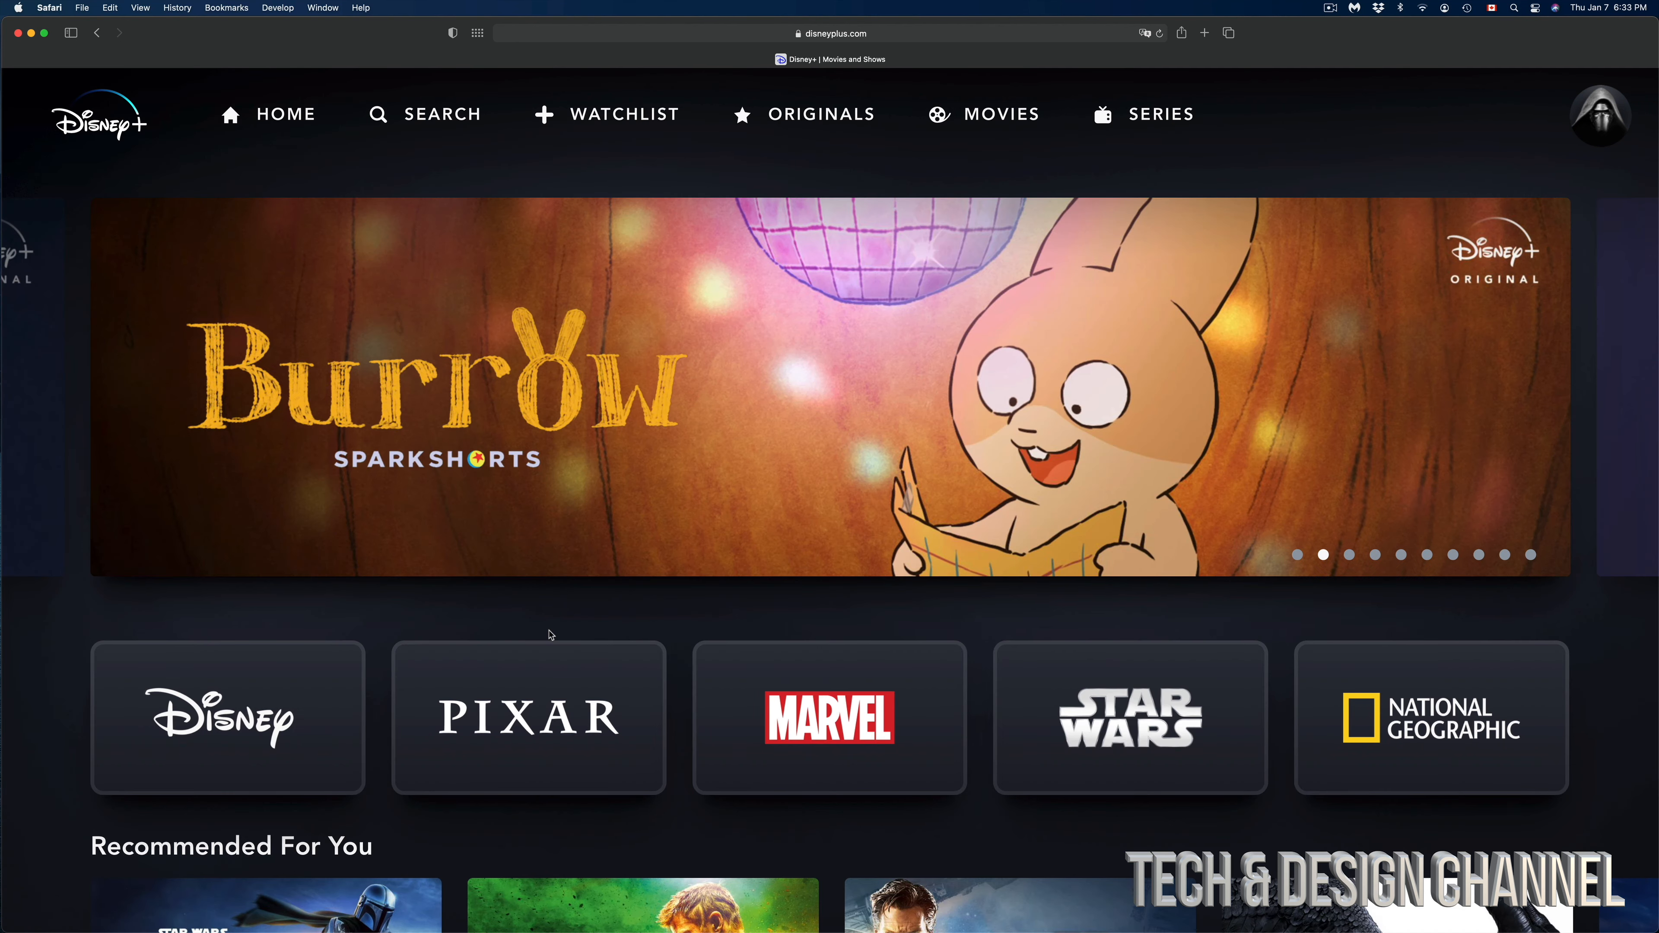